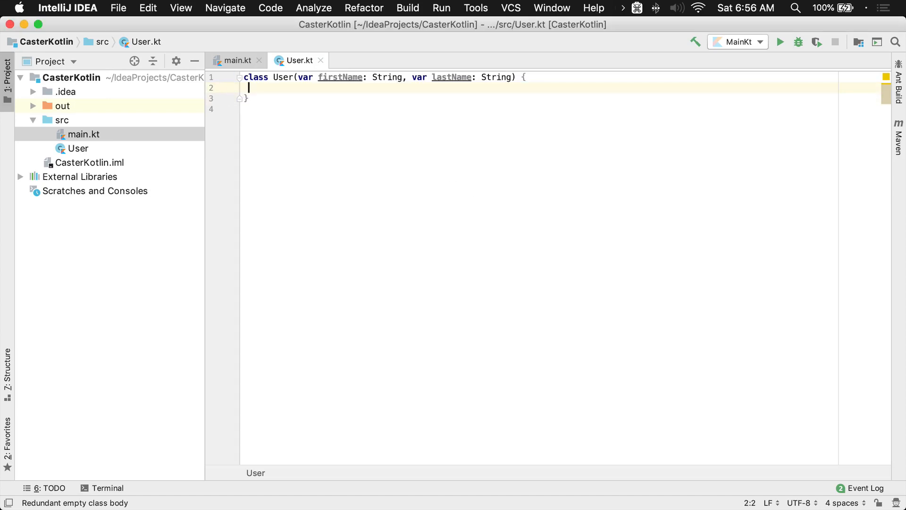
Write fun fullName(): String returning "$firstName ${lastName}", accepting the lastName suggestion
type("fucn")
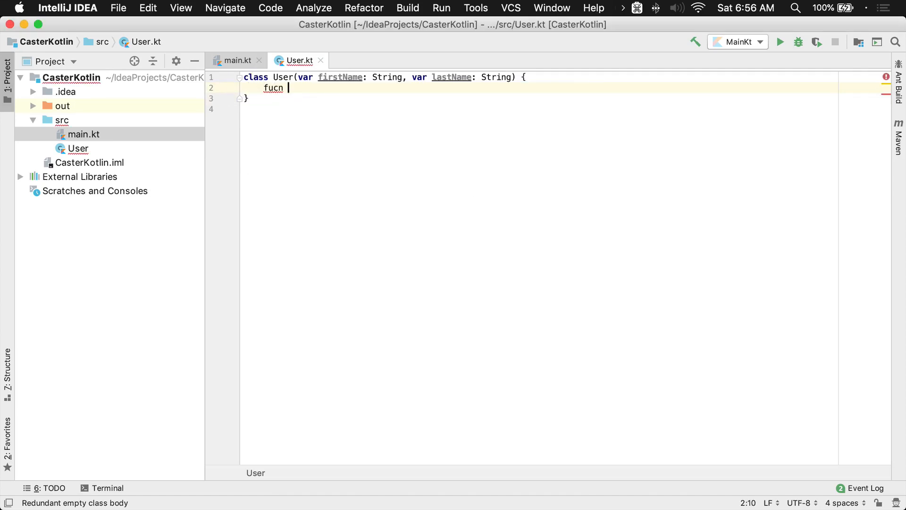
key("backspace")
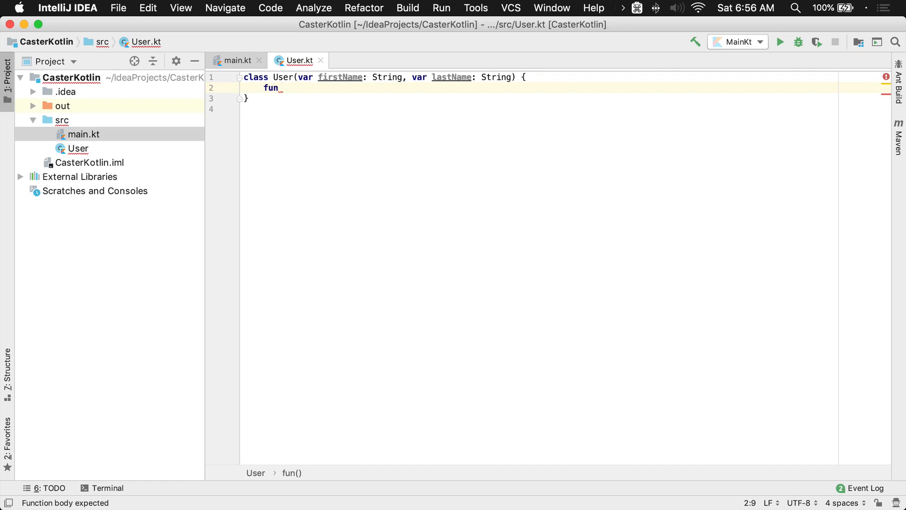
type("fullName")
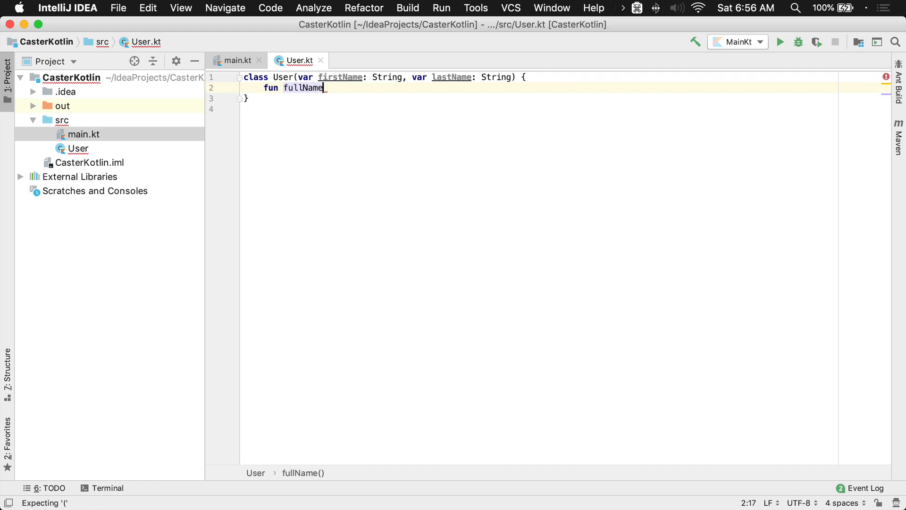
type("(): String")
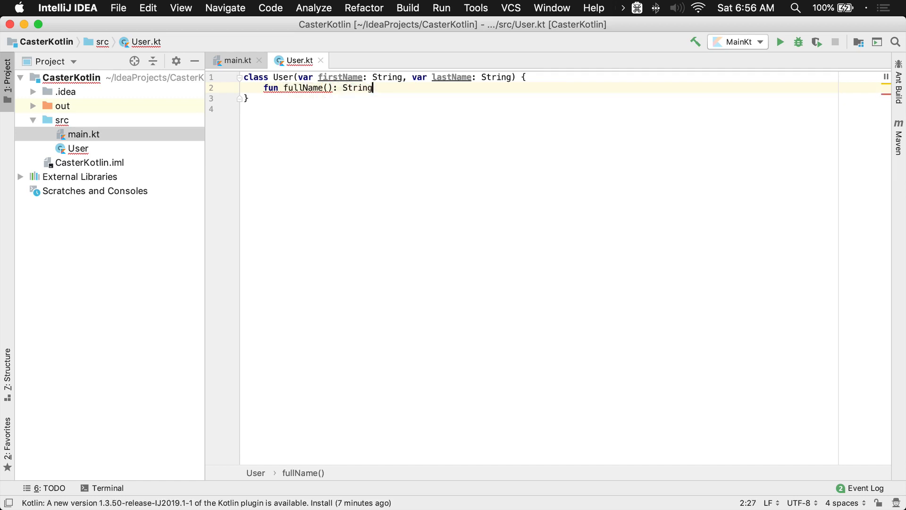
type("{ return")
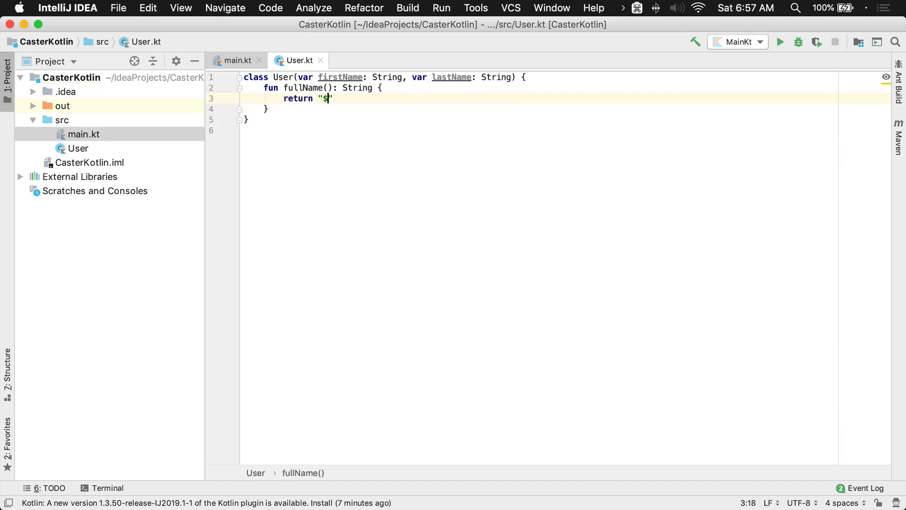
type("firstName $la")
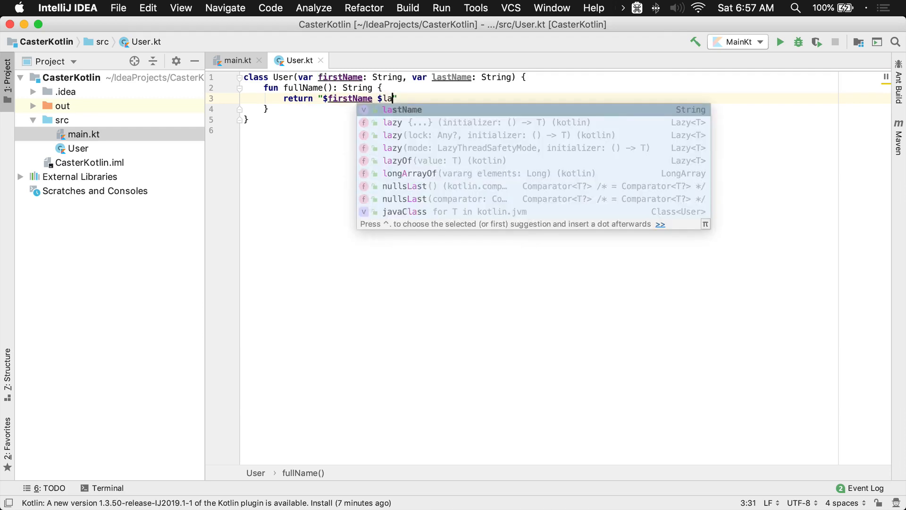
key("enter")
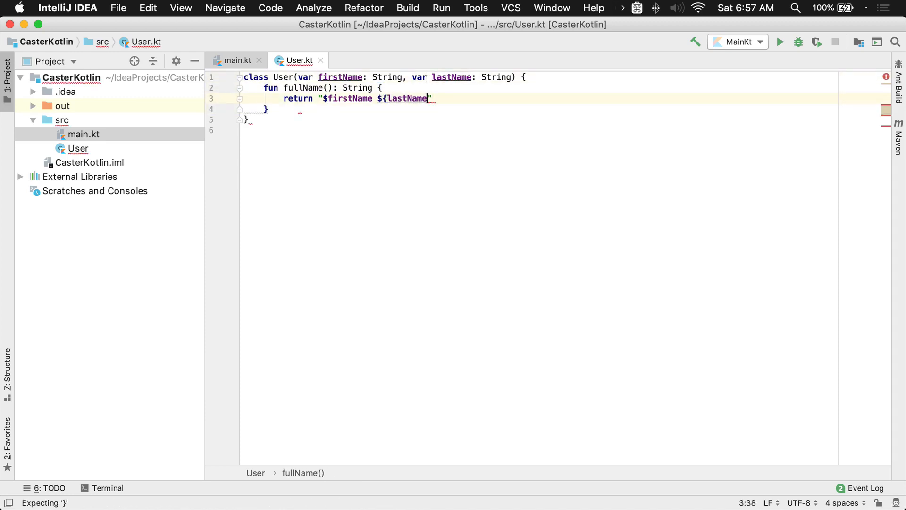
Try appending .length to lastName, then select length to remove it
type(".")
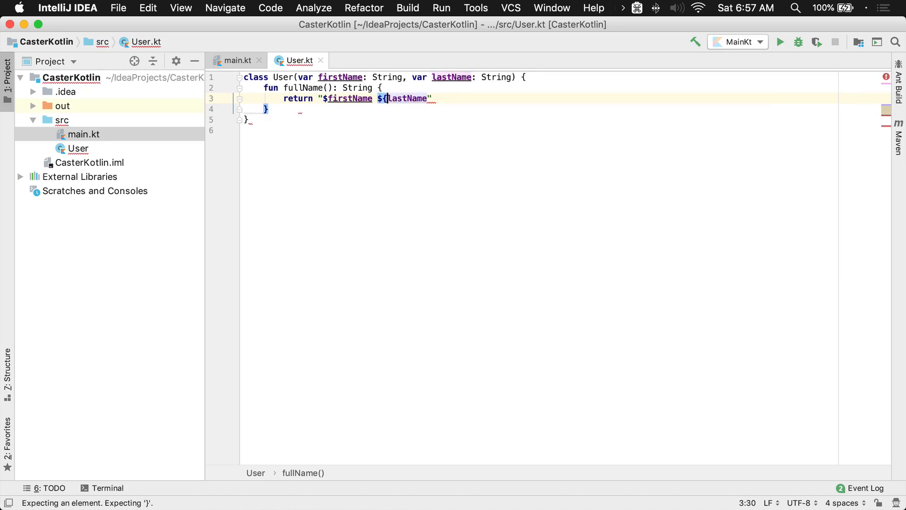
type(".length}")
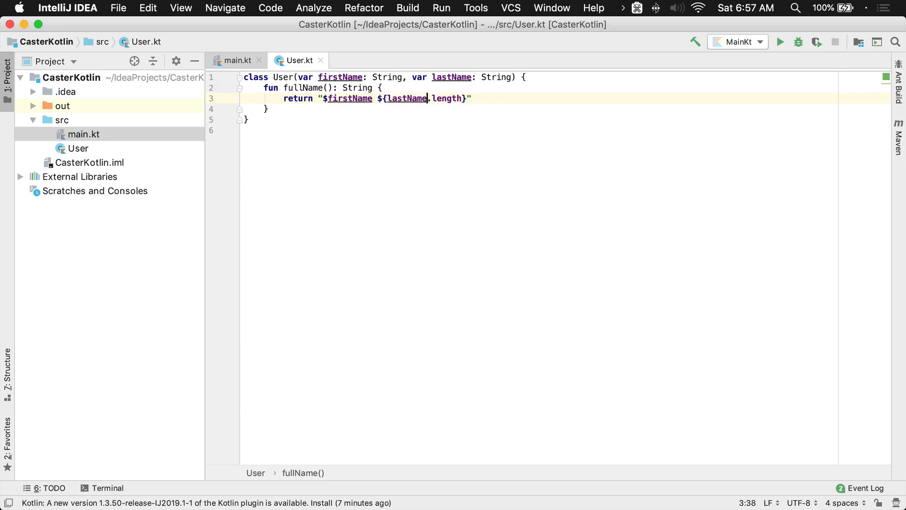
double_click(407, 98)
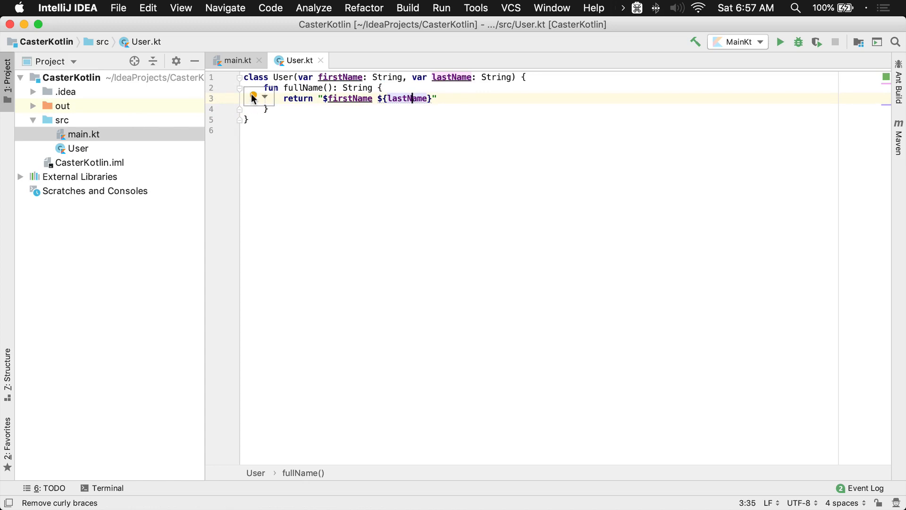
Remove the curly braces around lastName via the intention bulb and delete the blank line
left_click(255, 98)
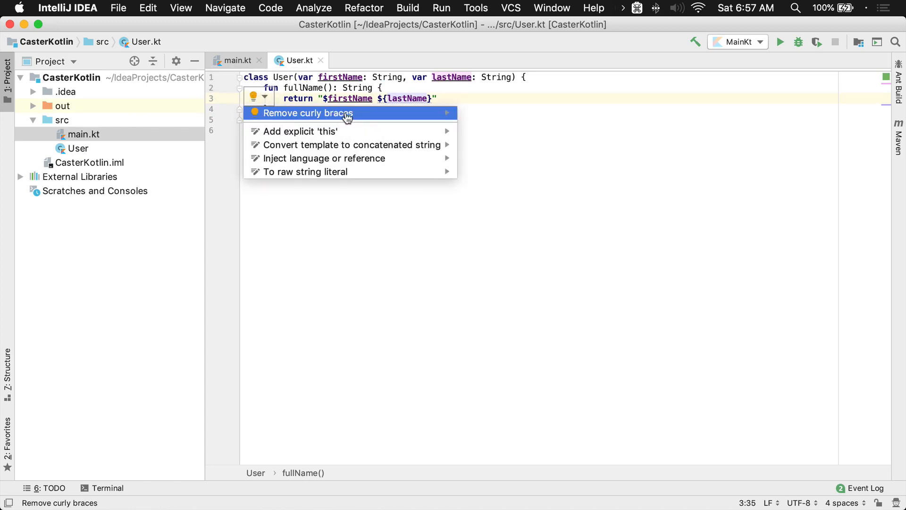
left_click(307, 113)
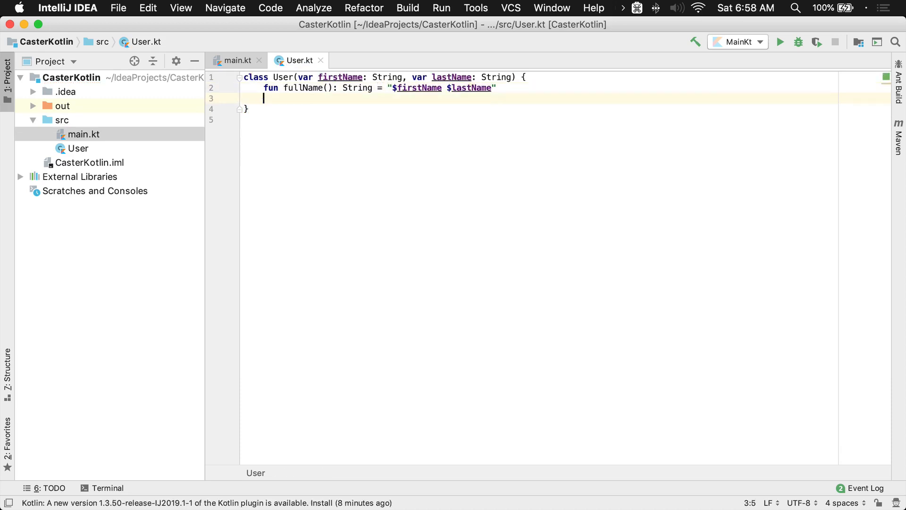
key("Backspace")
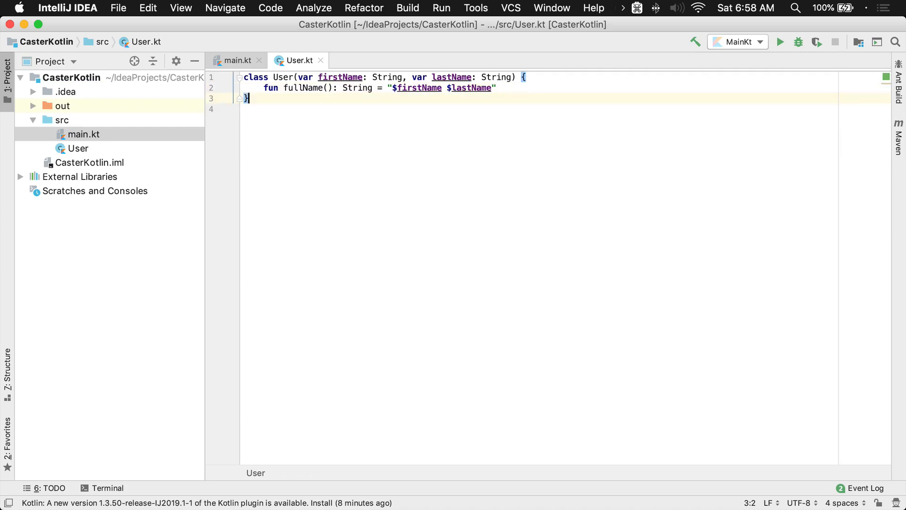
Change the fullName template to ${lastName.length} and rerun main, printing John 6
left_click(236, 60)
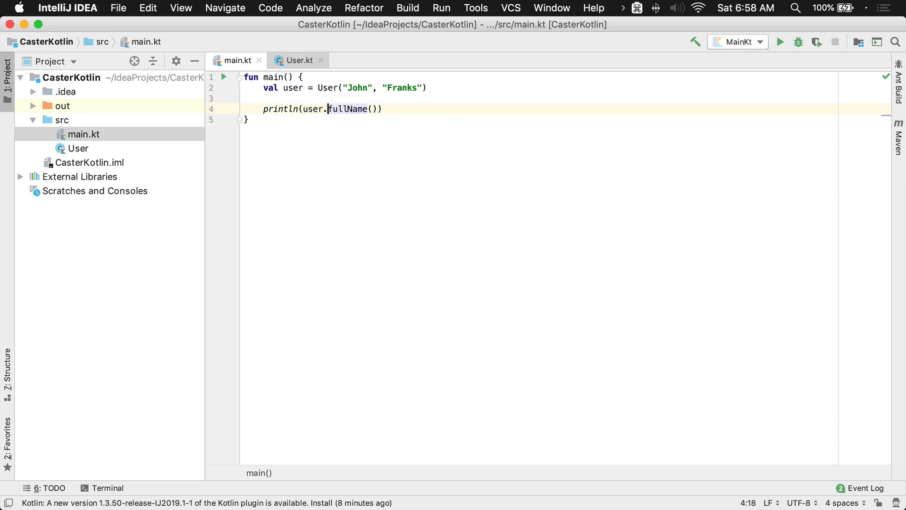
type("fu")
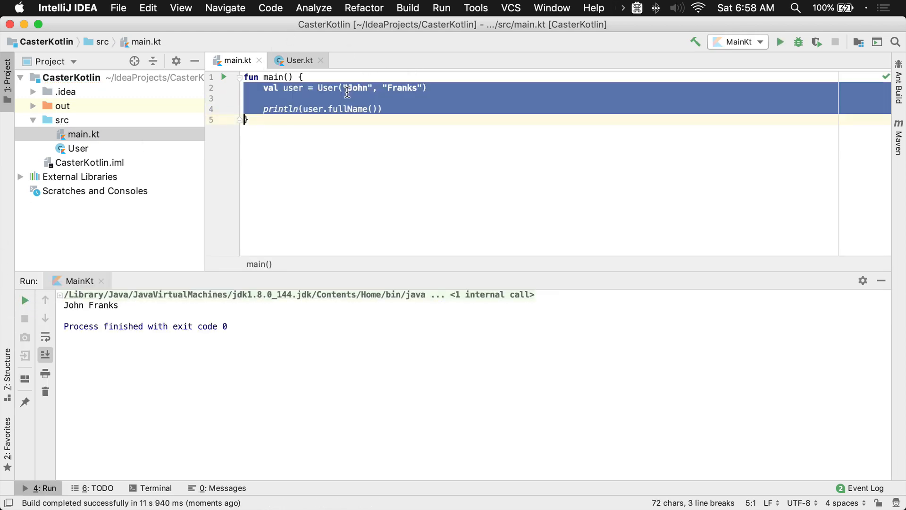
double_click(401, 87)
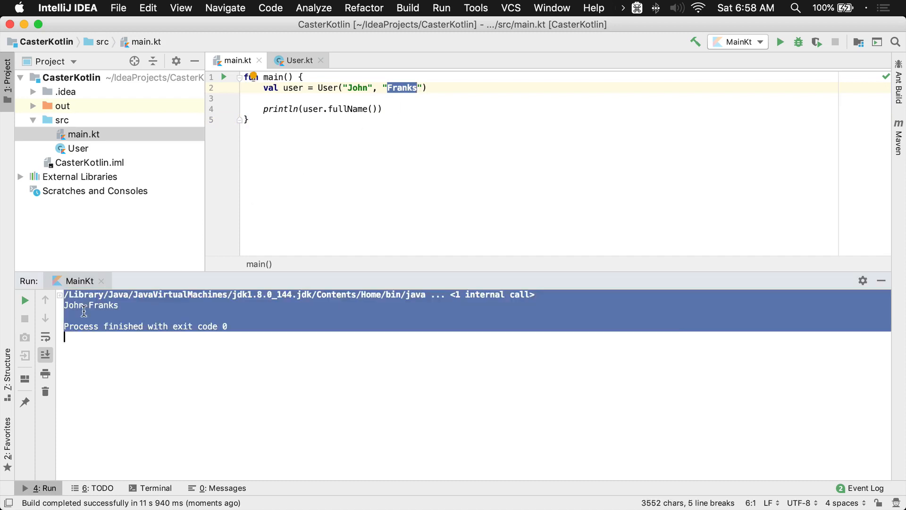
left_click(347, 108)
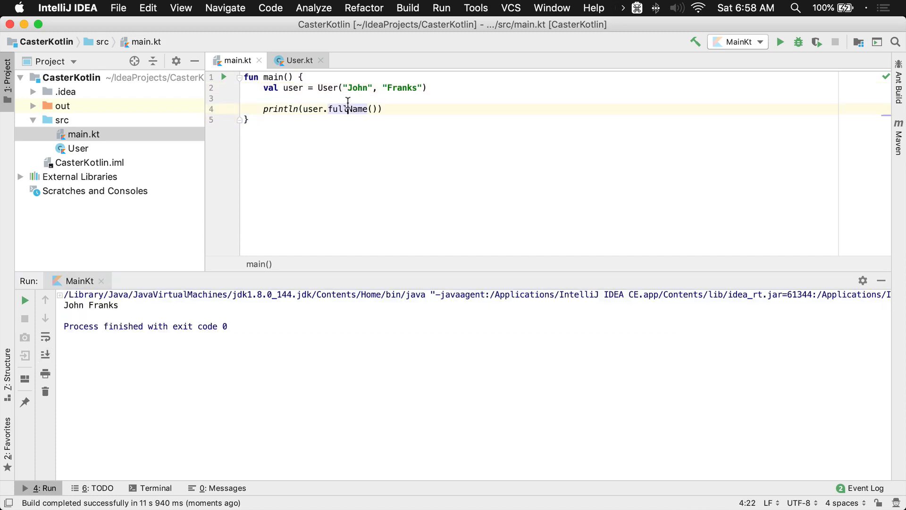
left_click(299, 60)
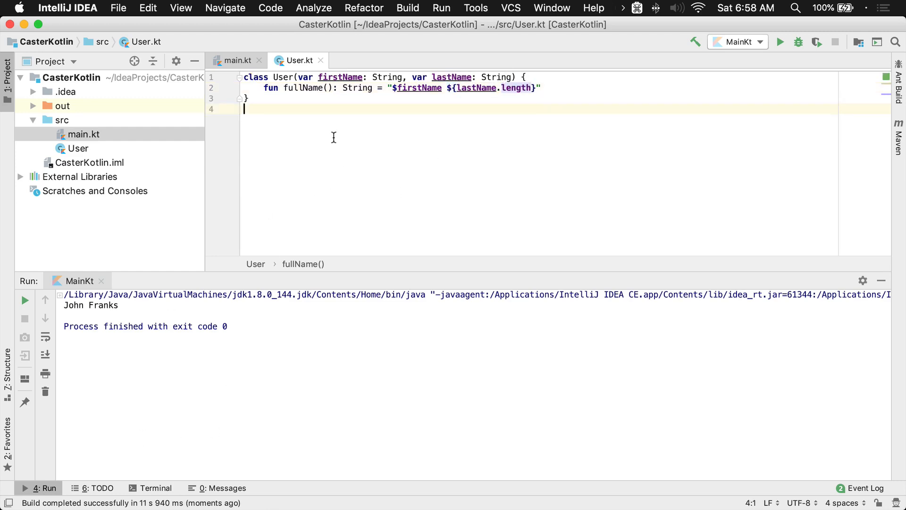
left_click(236, 60)
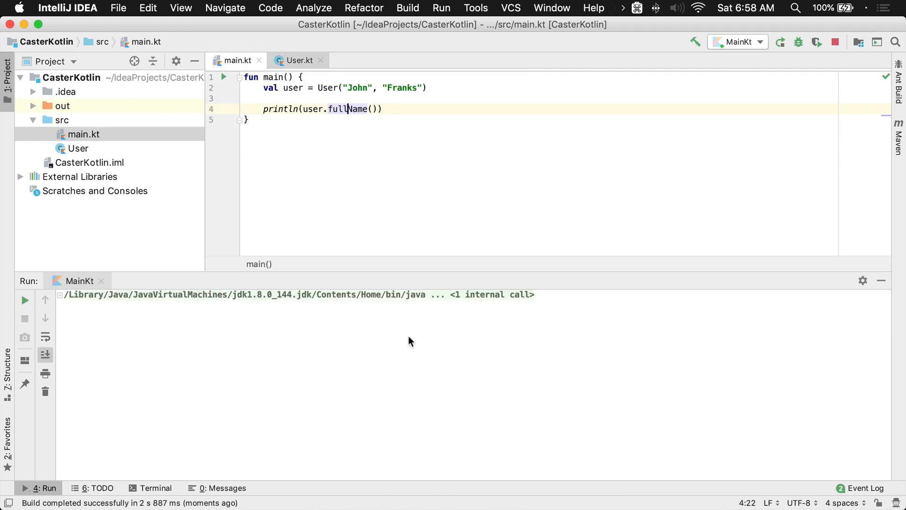
left_click(780, 41)
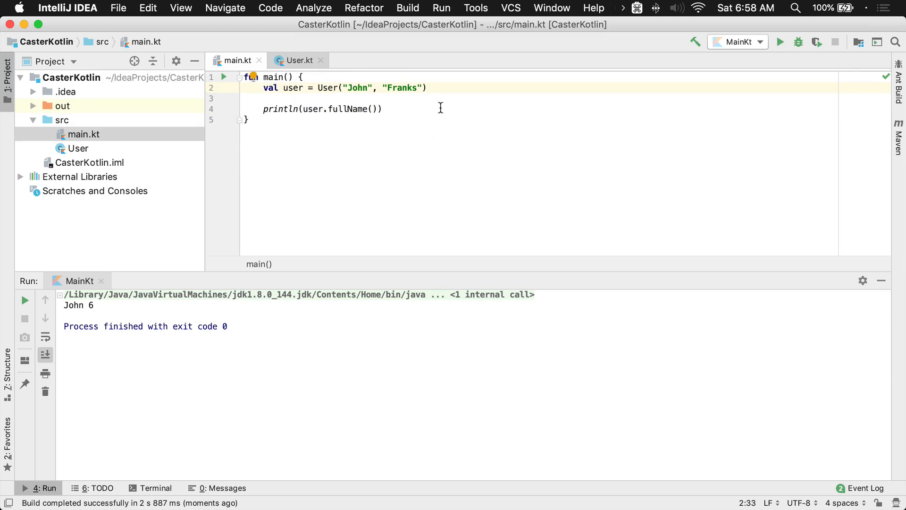
mouse_move(345, 109)
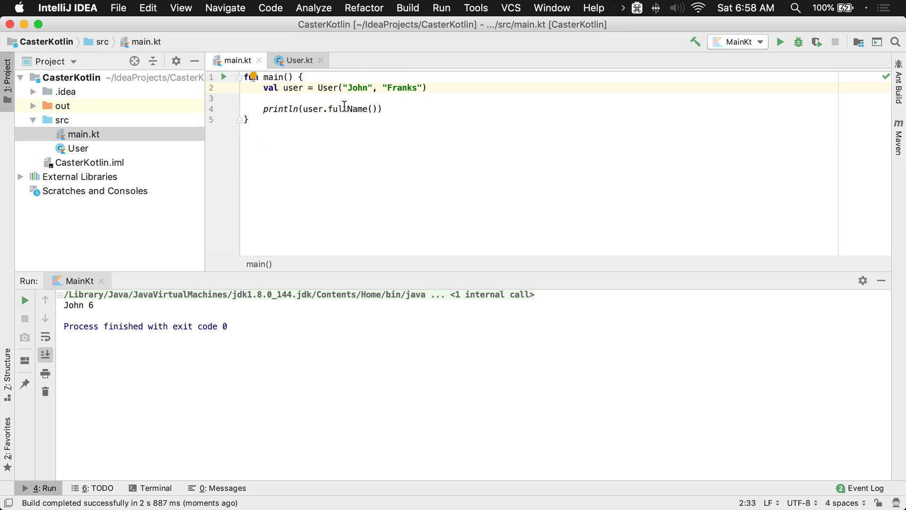
left_click(298, 60)
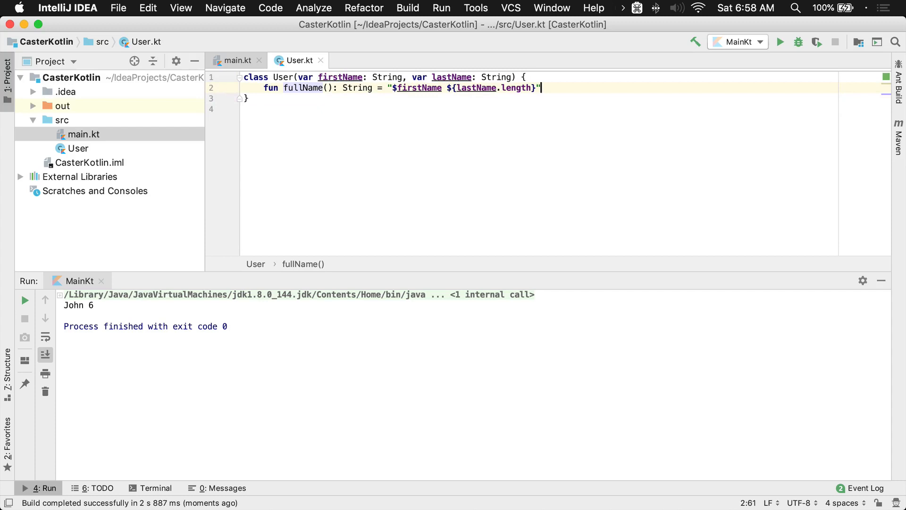
Add fun fullNameLength(): Int returning fullName().length to User
type("fun")
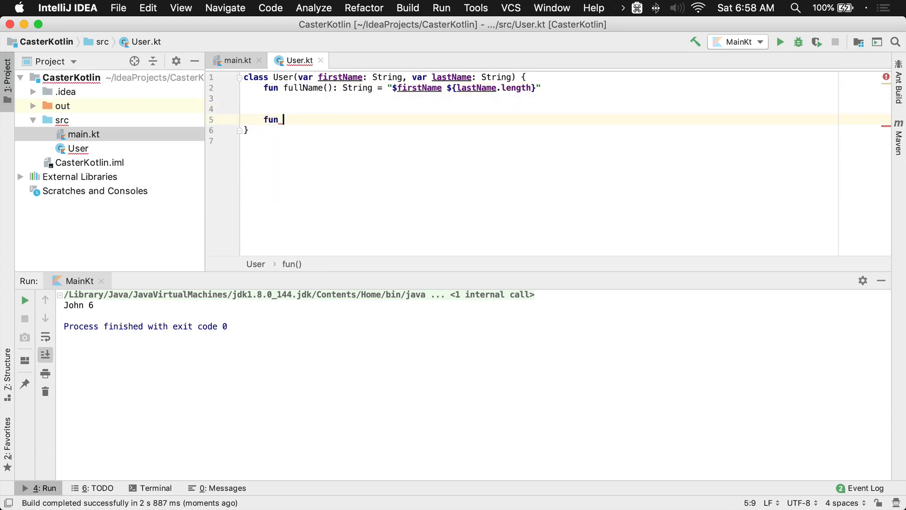
type("fullNameLeng")
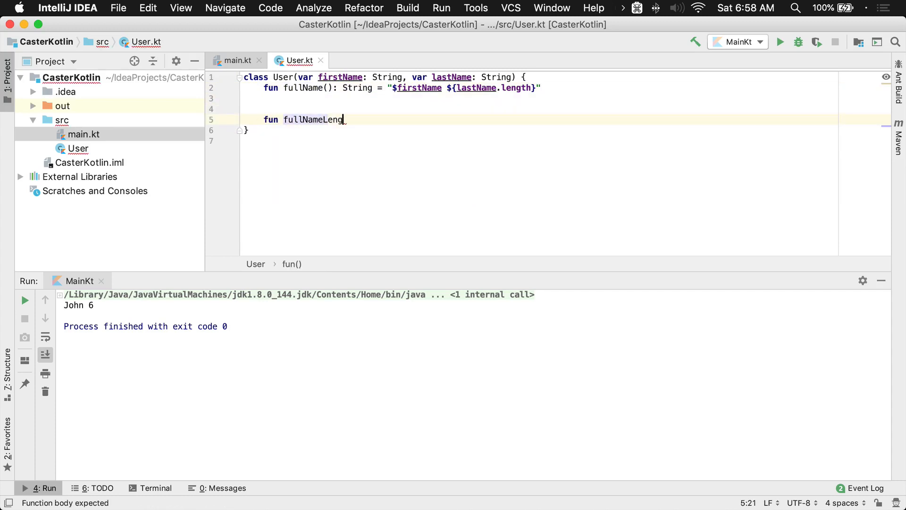
type("th()")
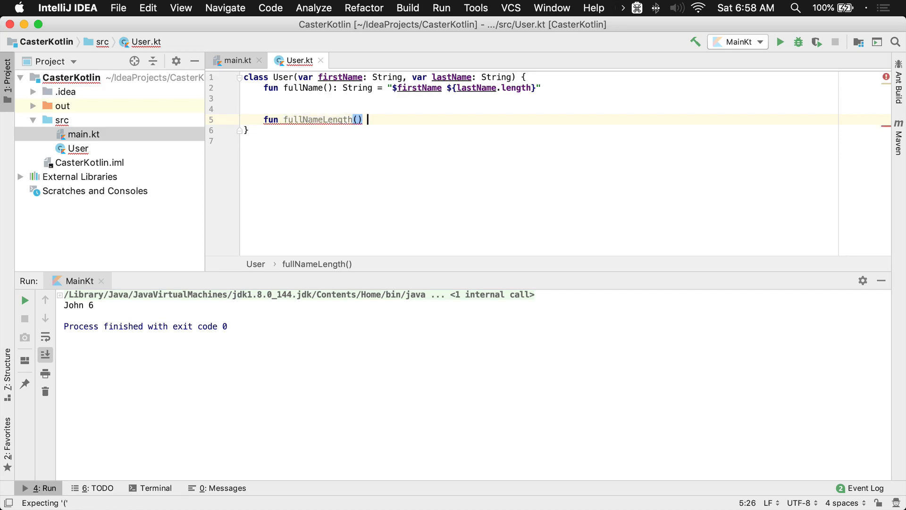
type(": Int")
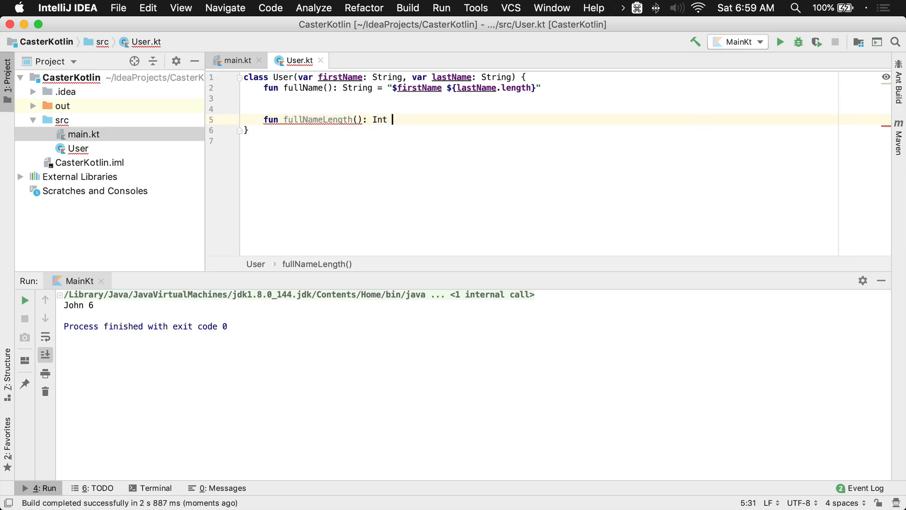
type("{")
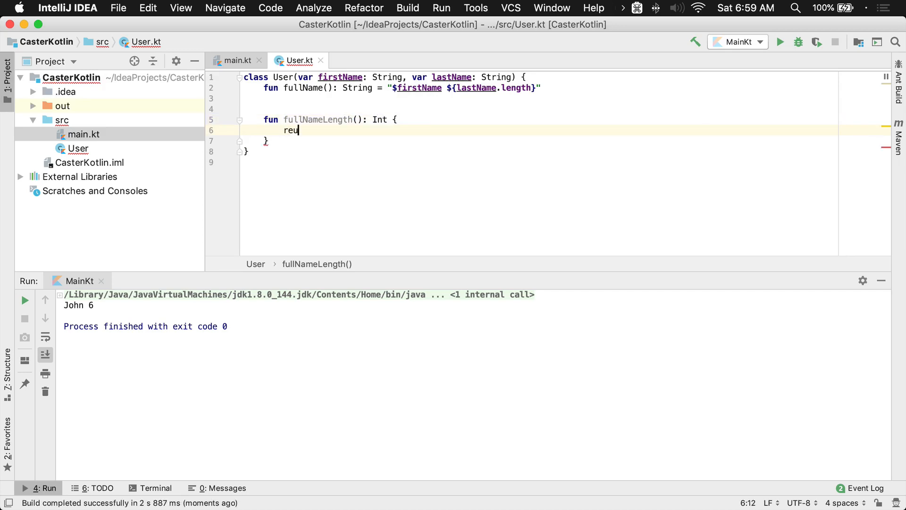
type("return")
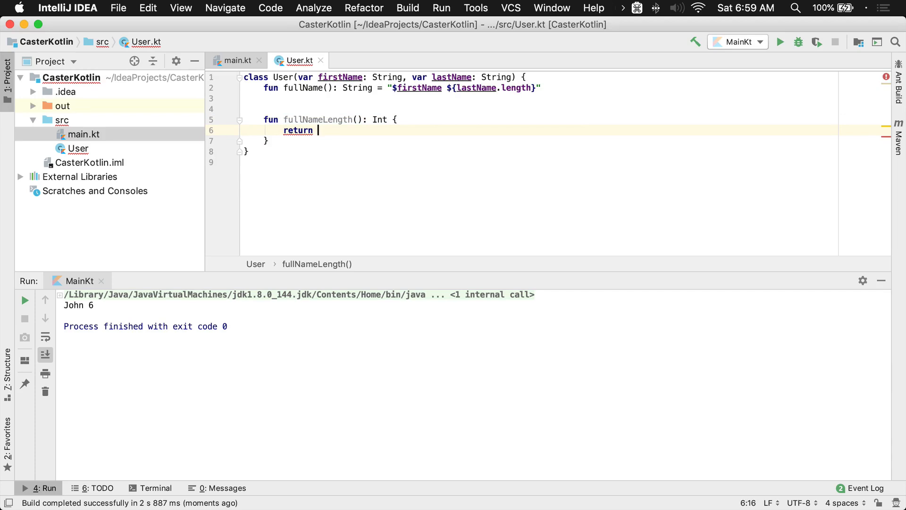
type("fullName().")
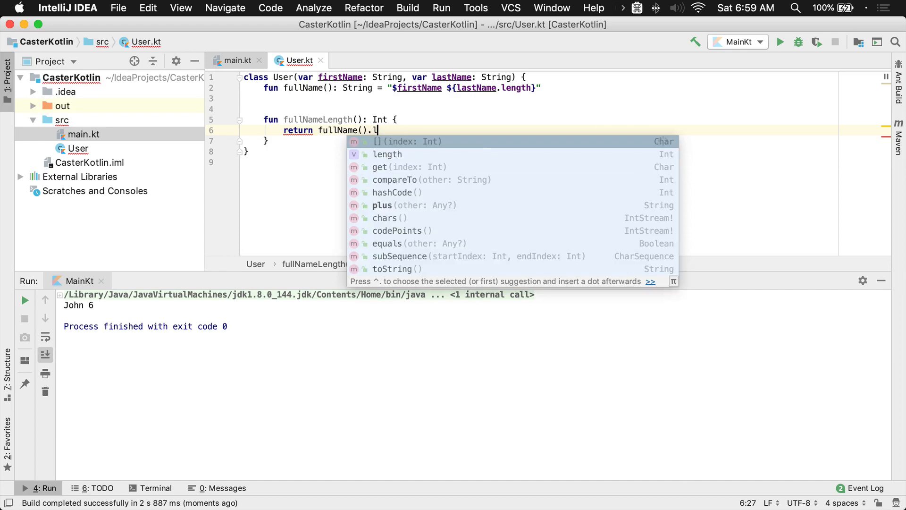
left_click(387, 154)
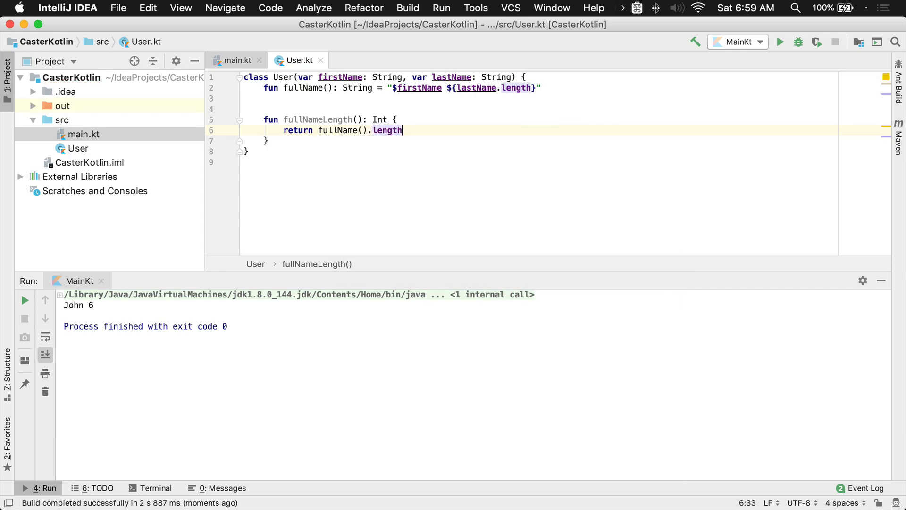
left_click(236, 60)
type("println(user.full)")
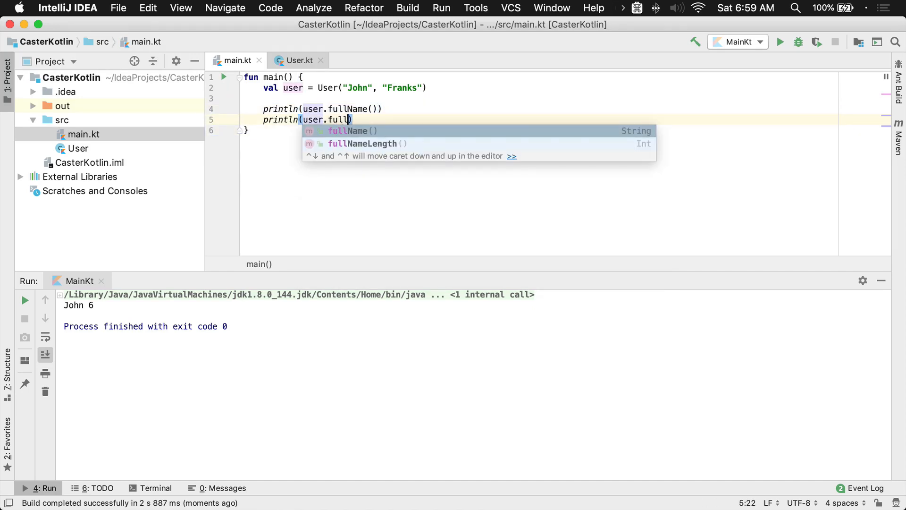
Print user.fullNameLength() from main, then restore fullName to "$firstName $lastName"
left_click(362, 144)
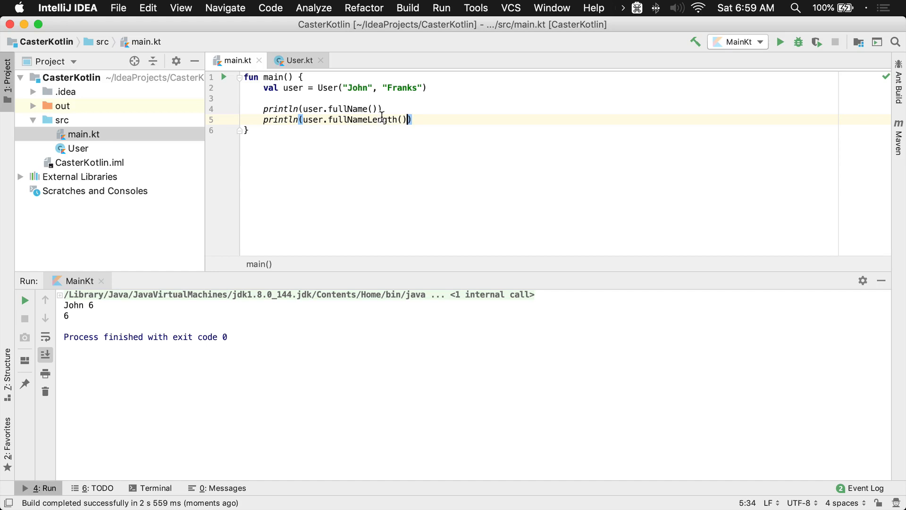
left_click(299, 60)
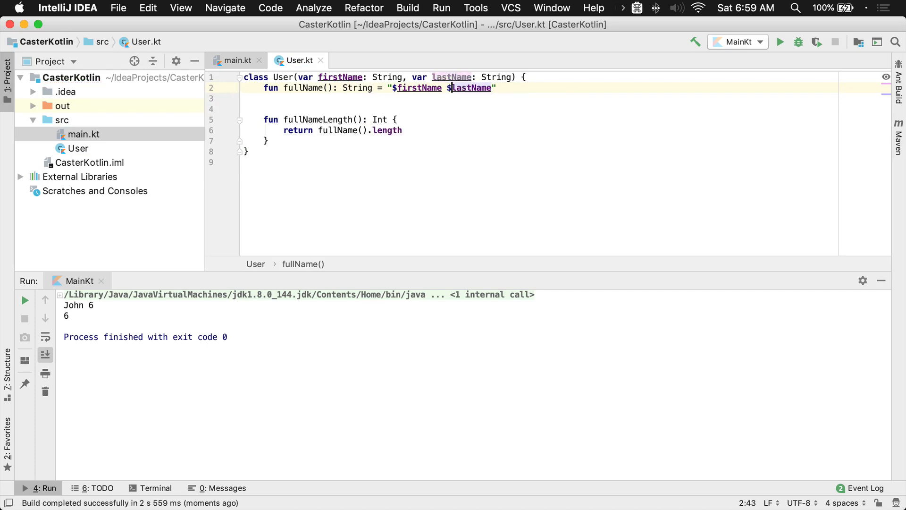
Rerun main to print John Franks and 11, then go back to User.kt
left_click(235, 60)
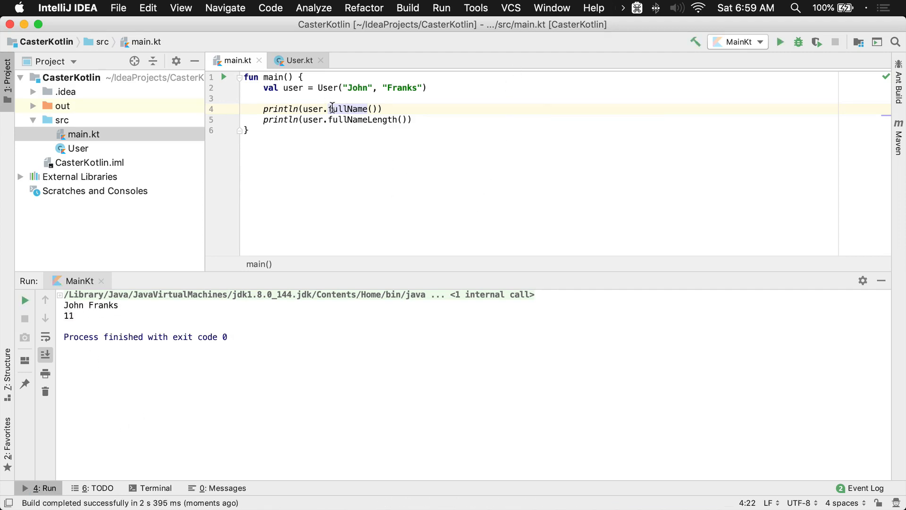
left_click(299, 60)
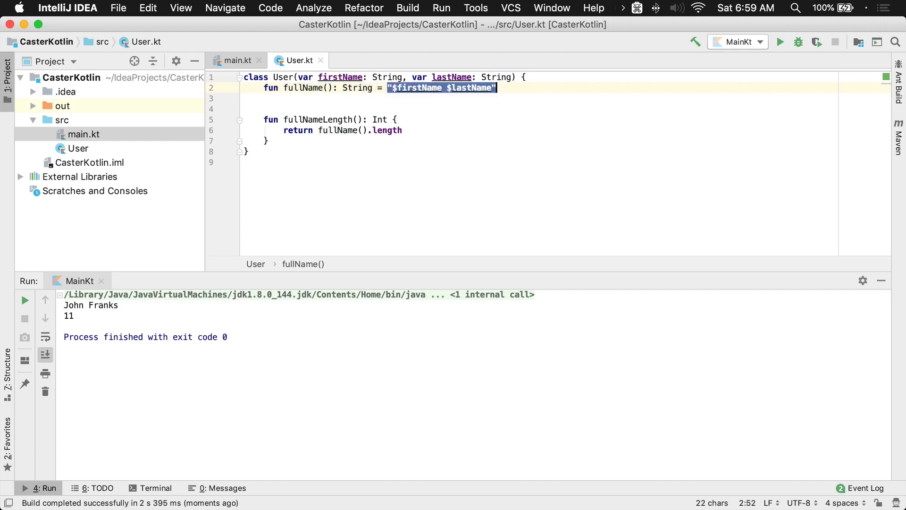
Try returning the template's length directly, undo it, and put a dash between names
left_click(402, 131)
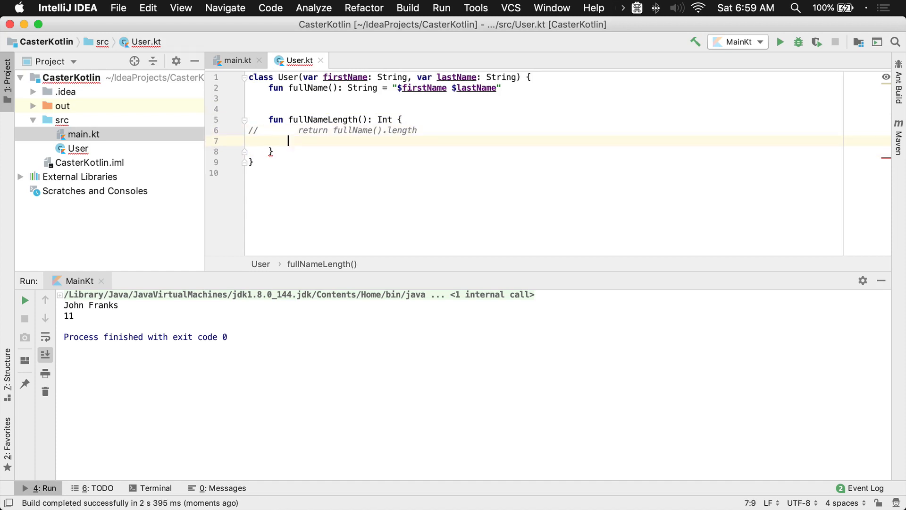
type("return \"$firstName $lastName\"")
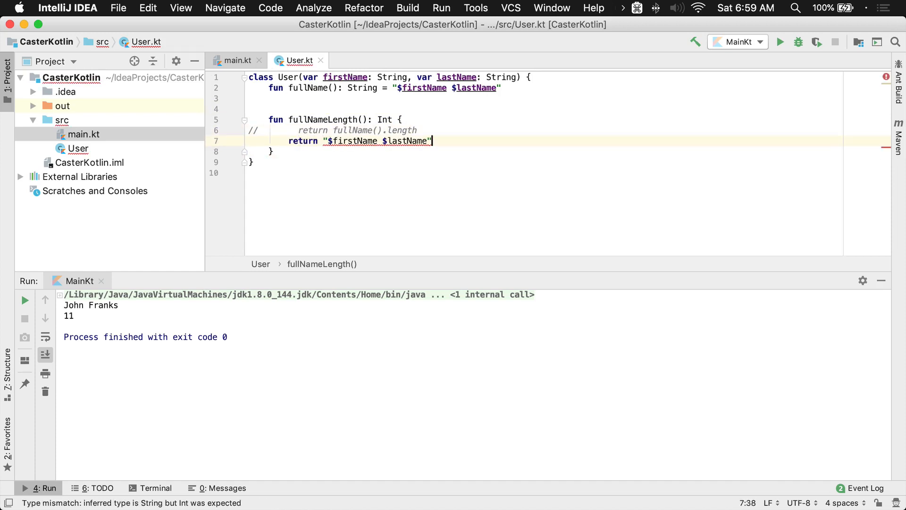
type(".length")
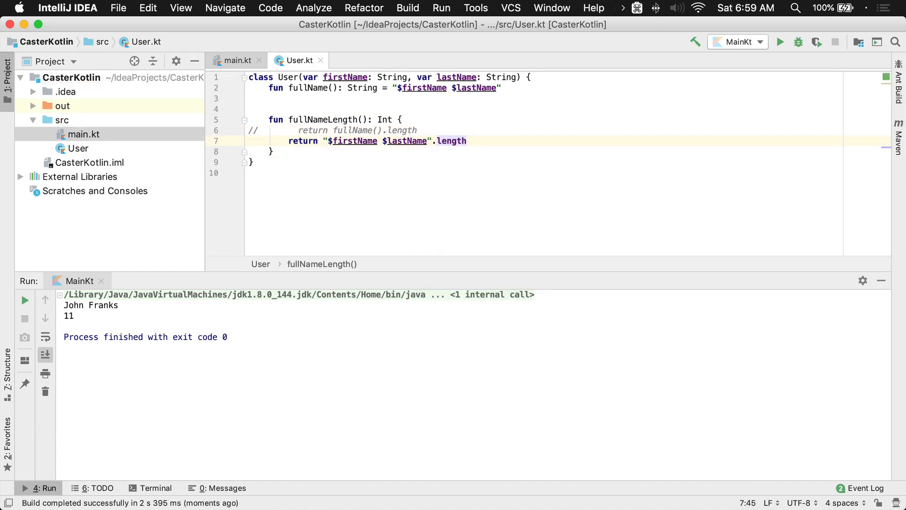
left_click(468, 87)
type("- ")
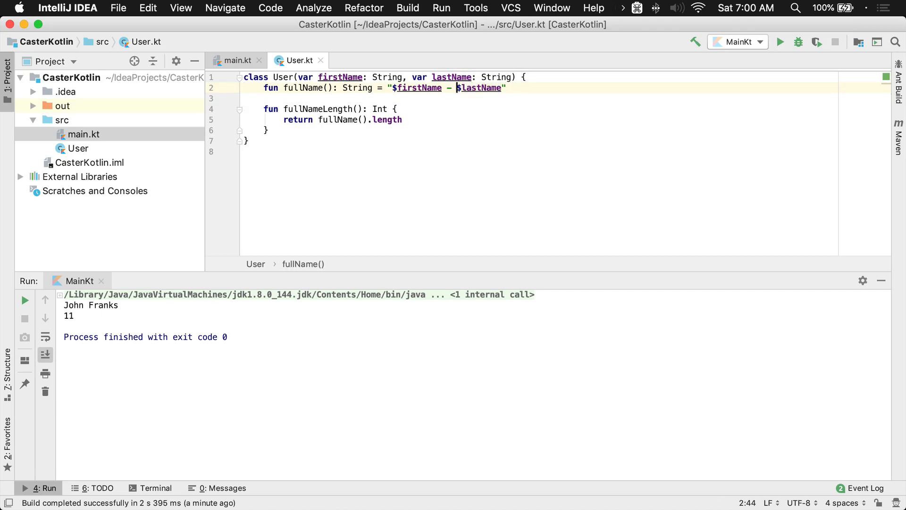
Rerun main to print John - Franks and 13, then add blank lines in User.kt
left_click(235, 60)
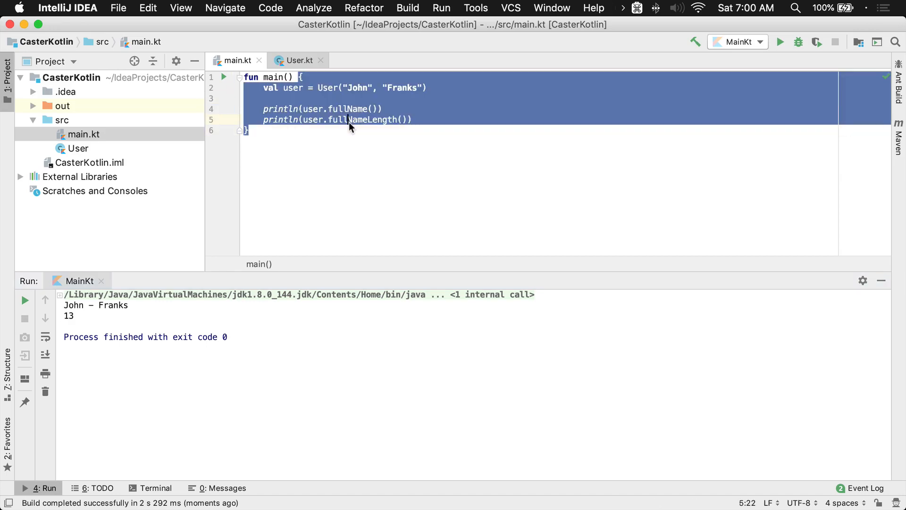
left_click(300, 60)
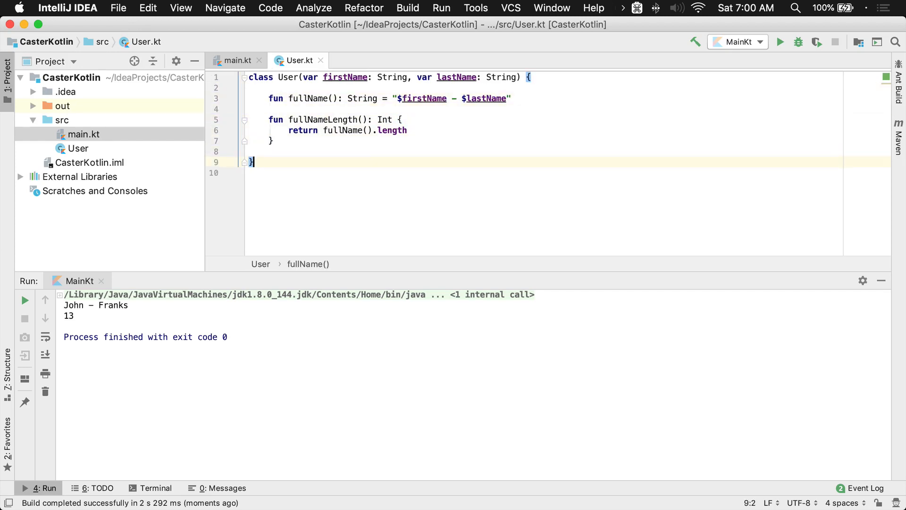
Add updateFullNameWithSuffix(suffix: String) setting firstName to "$suffix $firstName"
key("enter")
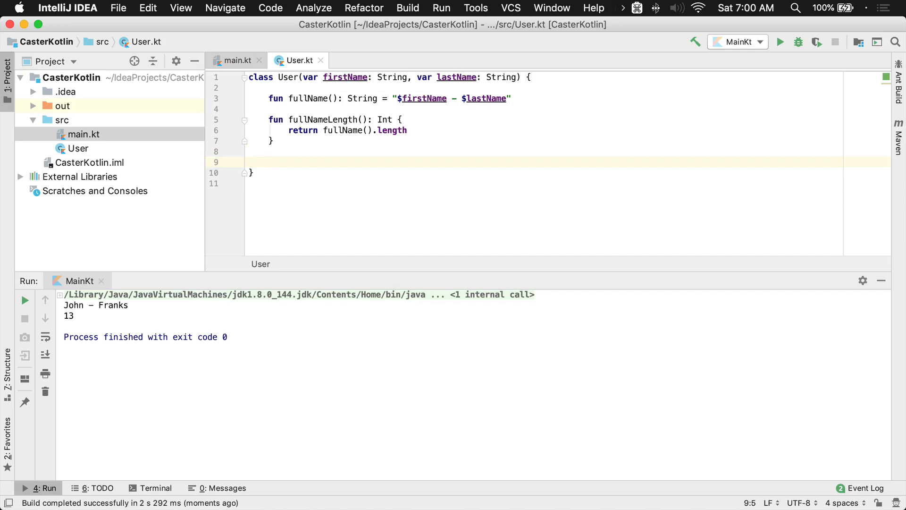
type("fun")
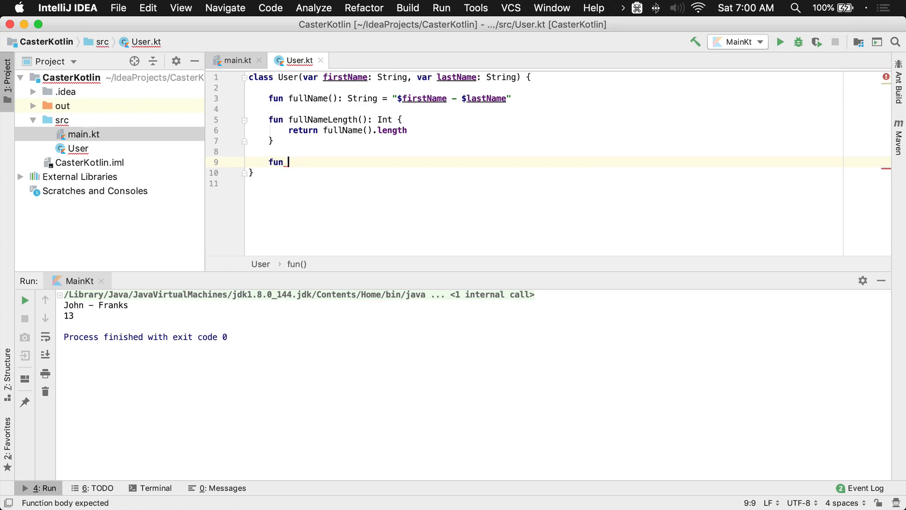
type("updateFullNameW")
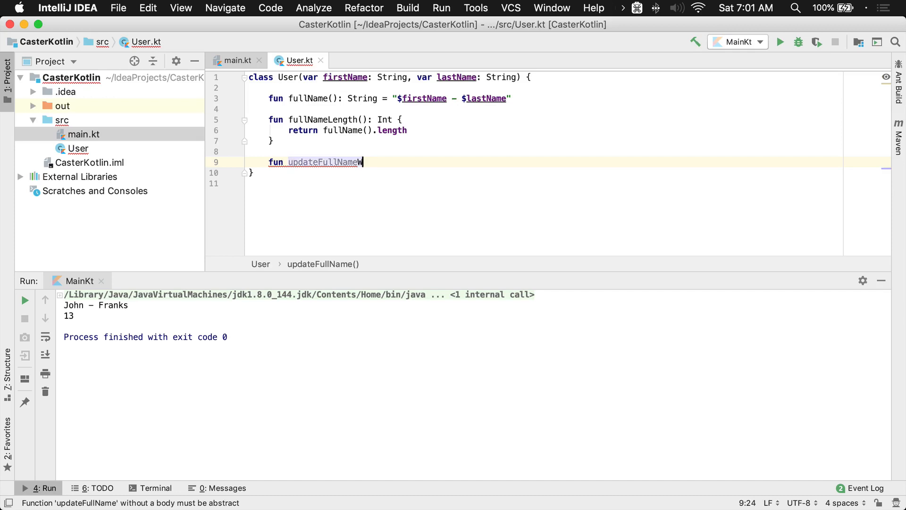
type("ithS")
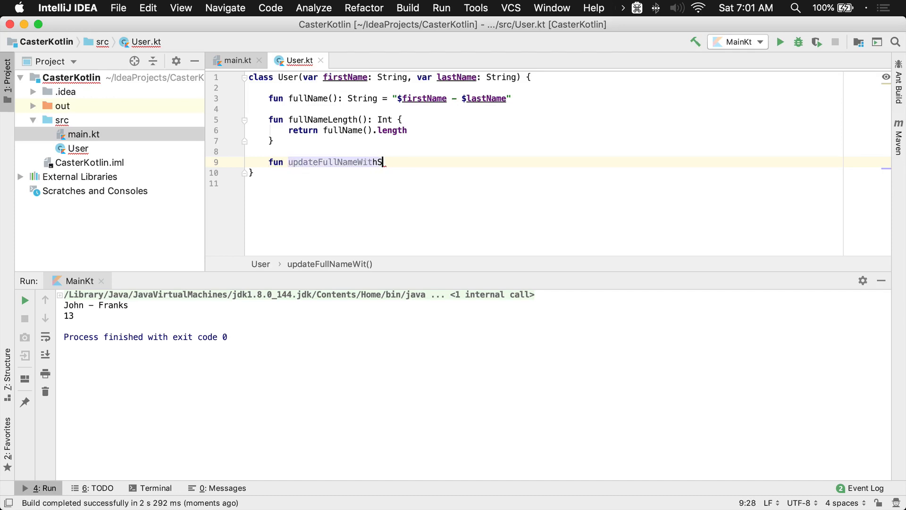
type("uffi")
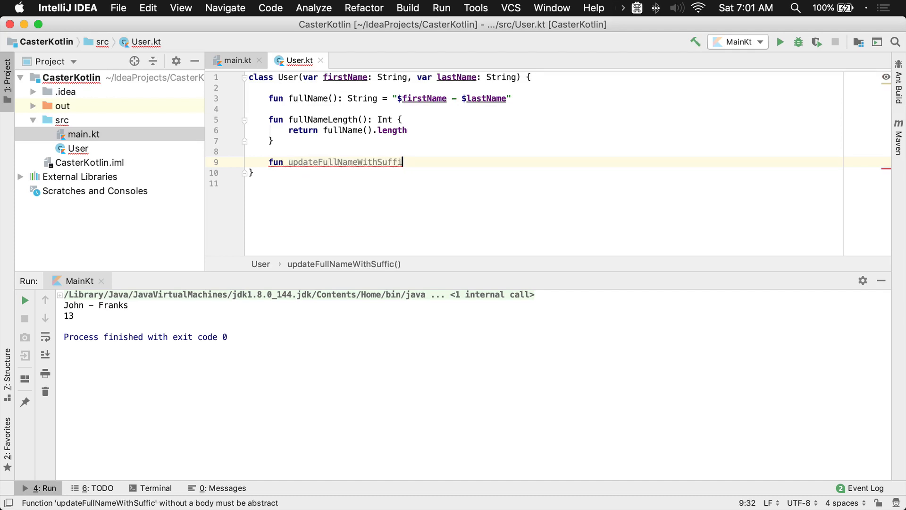
type("c(suffix)")
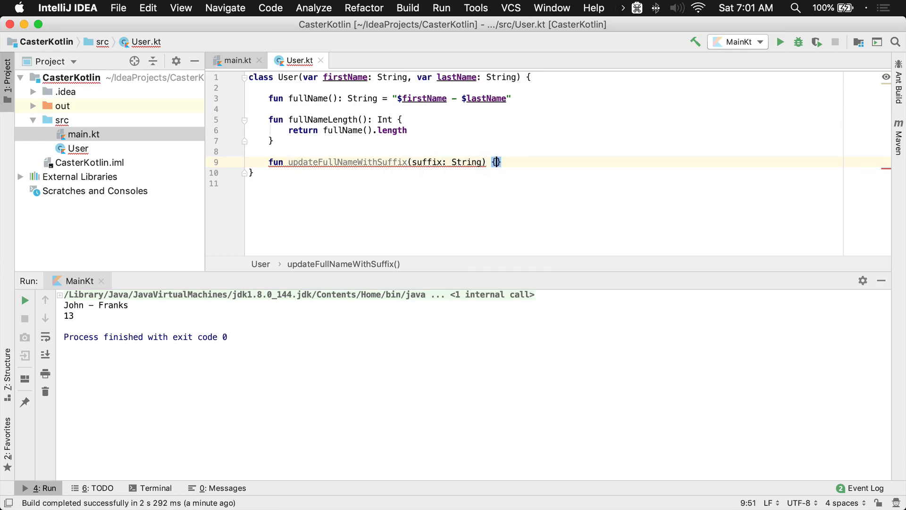
type("firstName = \"$")
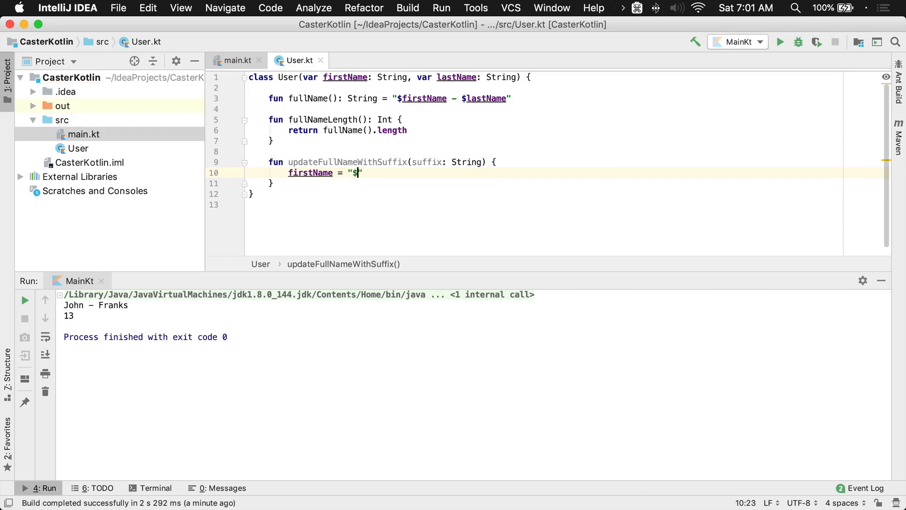
type("suffix")
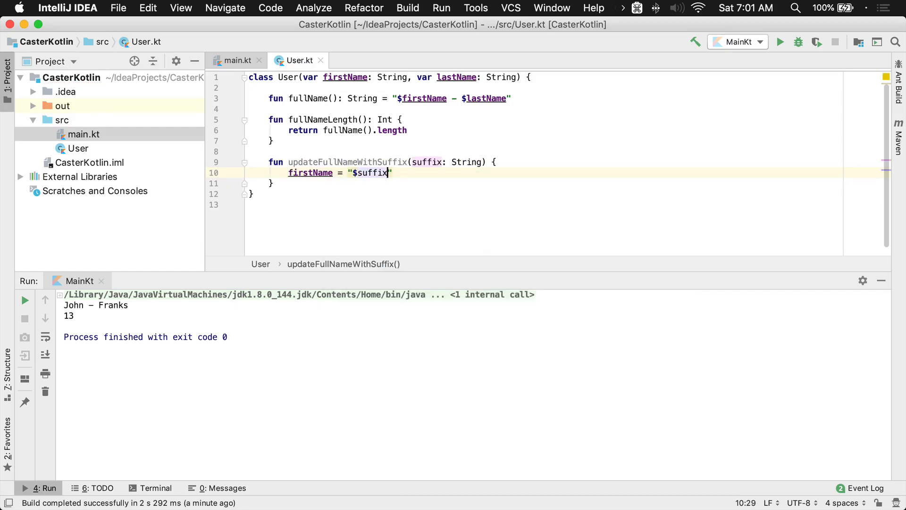
type("$firstName")
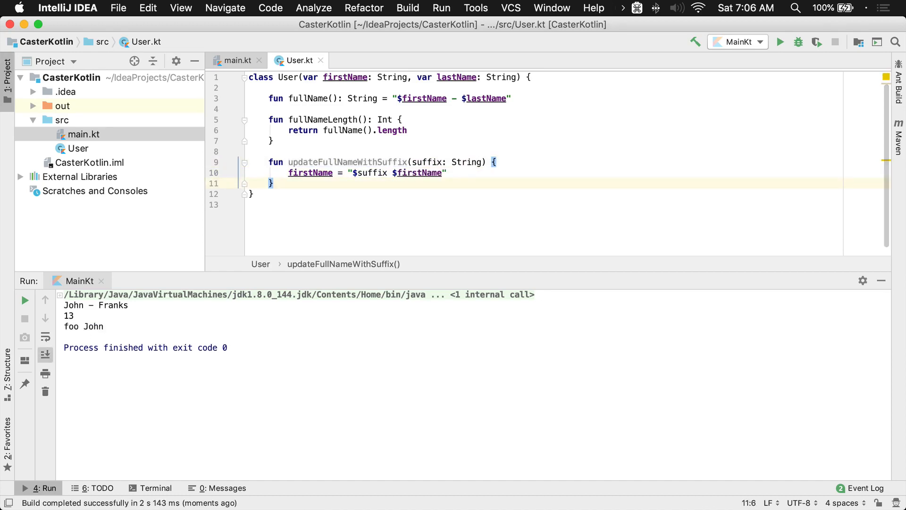
left_click(235, 60)
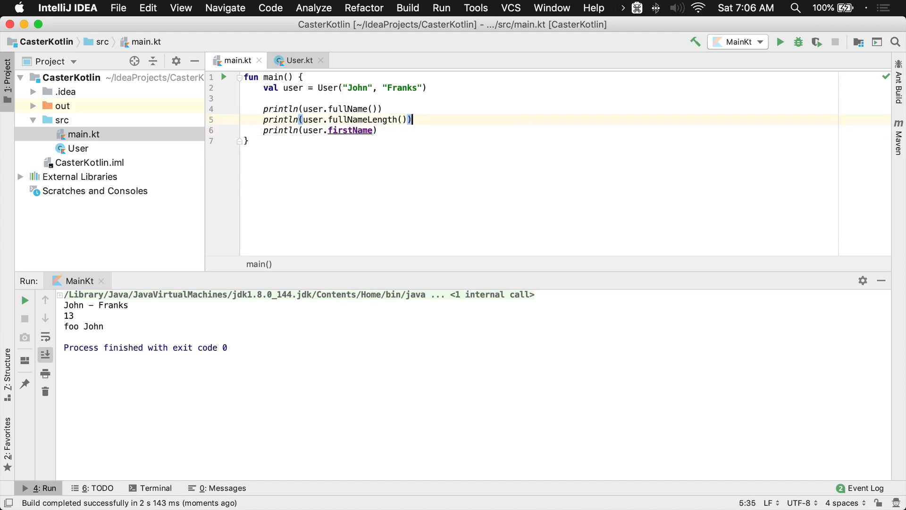
Call user.updateFullNameWithSuffix("Mr.") in main and rerun, printing Mr. John
type("user.updateFullNameWithSuffix(\"Mr.")
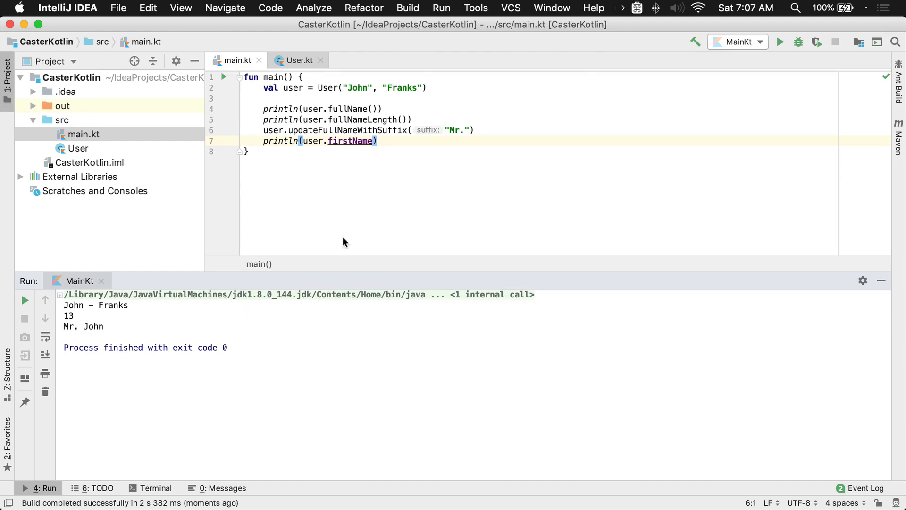
left_click(299, 60)
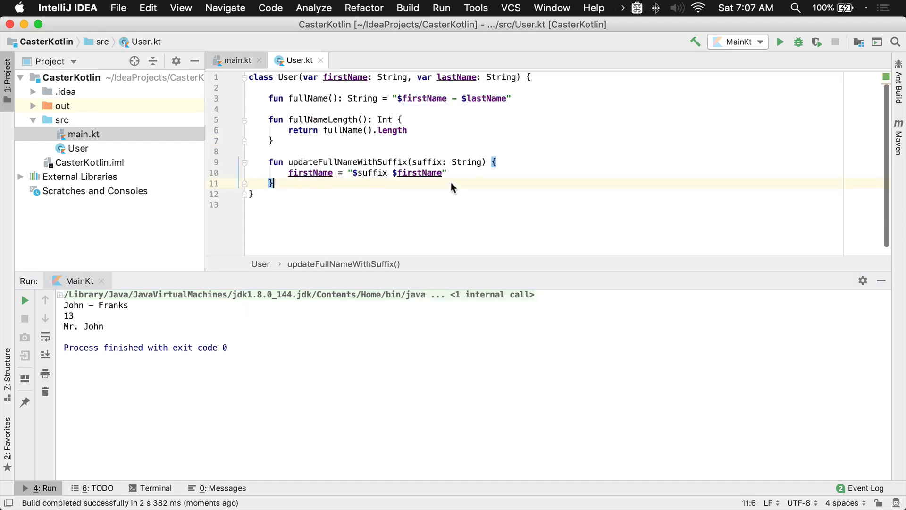